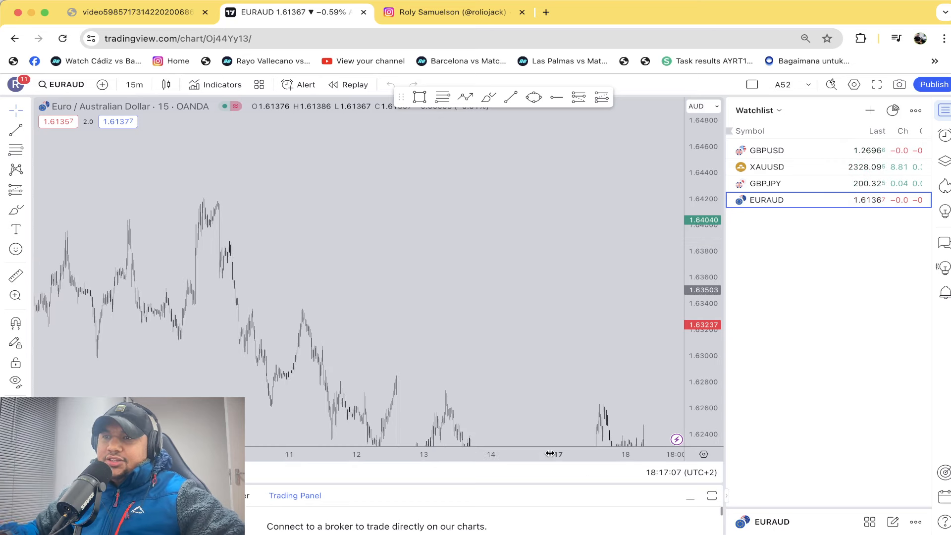
{"action": "mouse_move", "coordinate": [340, 262]}
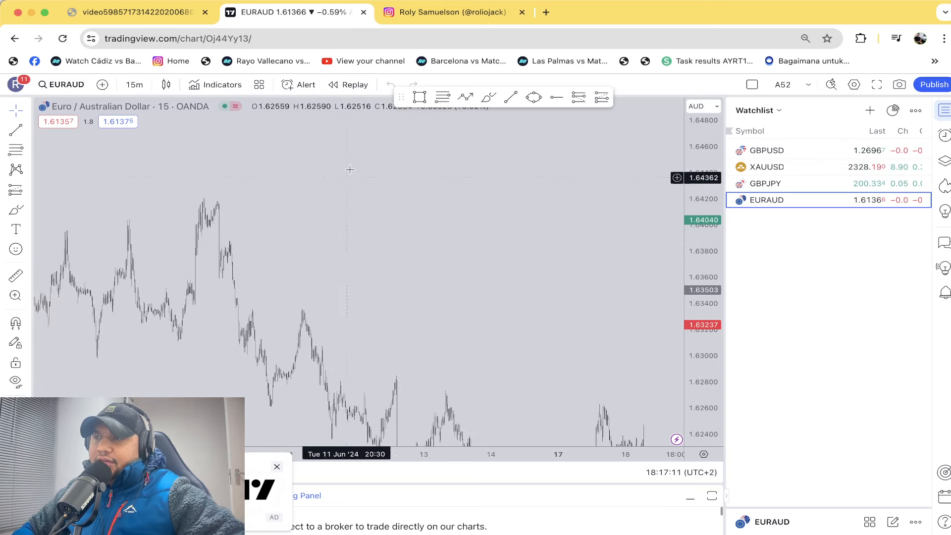
Show the trader's Instagram profile scrolled down to the start of the posts grid
{"action": "left_click", "coordinate": [452, 12]}
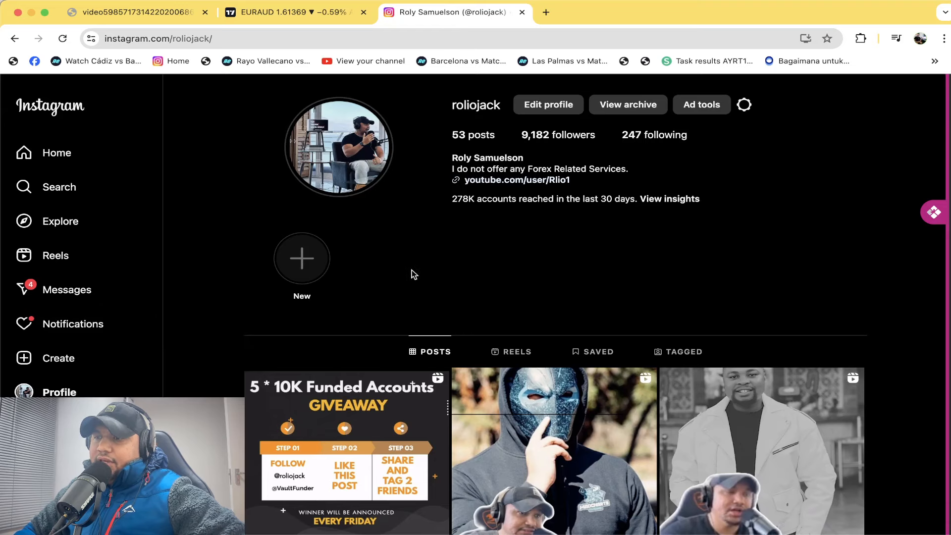
{"action": "scroll", "scroll_direction": "down", "scroll_amount": 3}
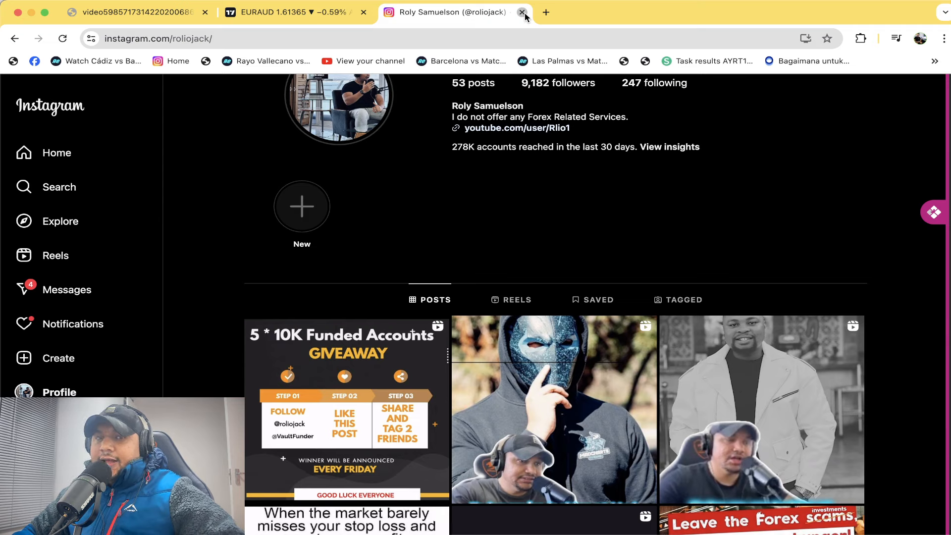
Close Instagram and skim the signals recording past the GBPUSD link, Gold retracement and balance screenshot
{"action": "left_click", "coordinate": [520, 11]}
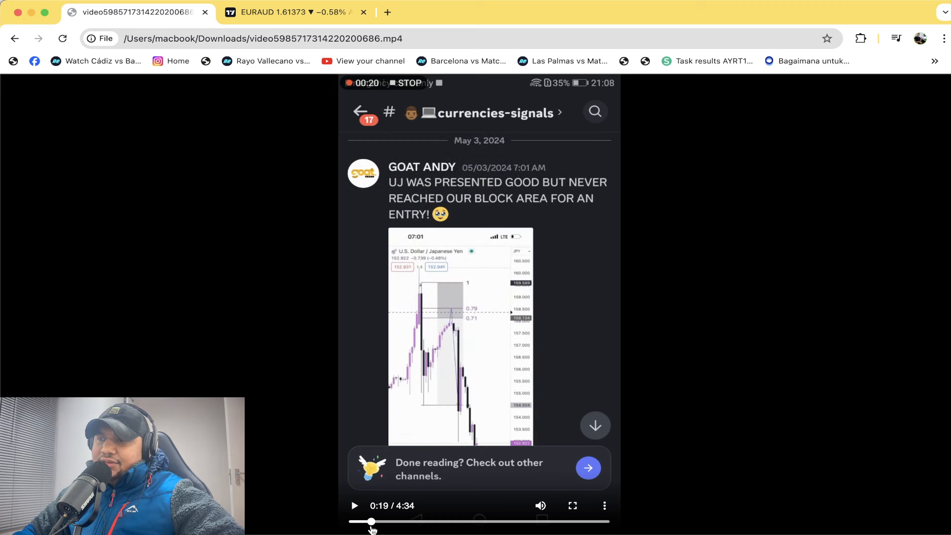
{"action": "left_click_drag", "start_coordinate": [371, 521], "coordinate": [401, 521]}
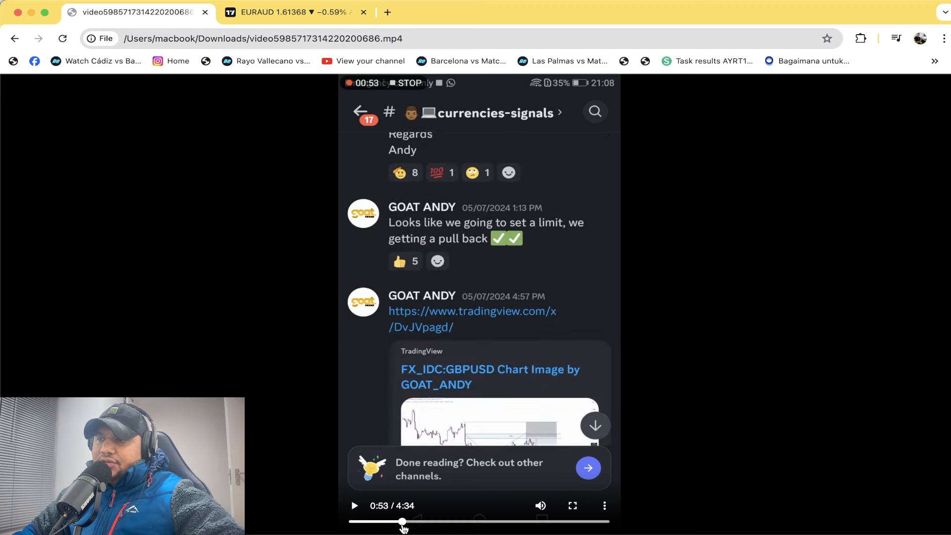
{"action": "left_click_drag", "start_coordinate": [403, 521], "coordinate": [433, 521]}
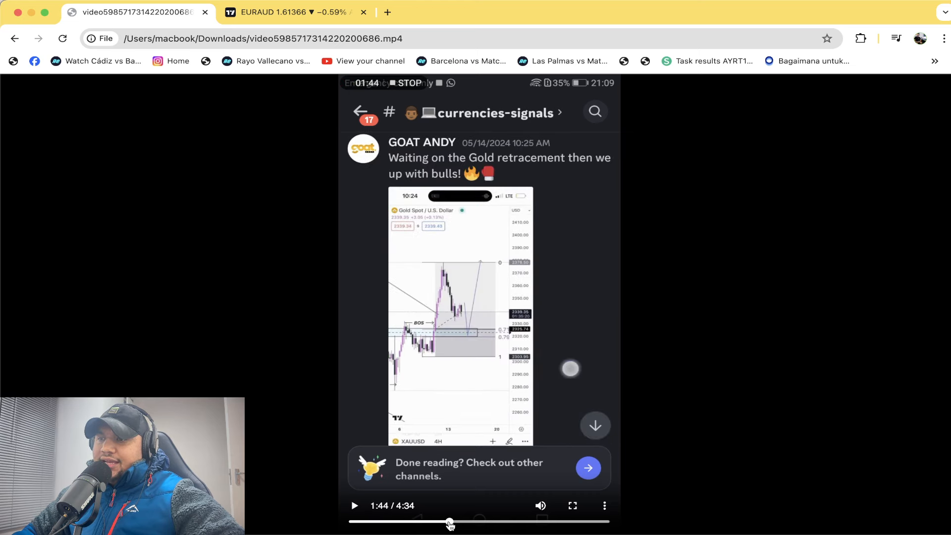
{"action": "left_click_drag", "start_coordinate": [449, 522], "coordinate": [368, 522]}
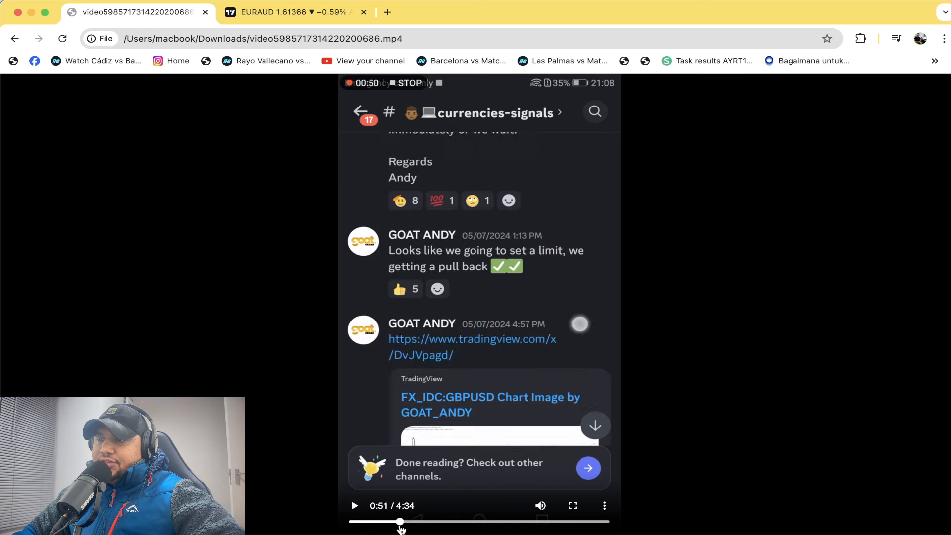
{"action": "left_click_drag", "start_coordinate": [400, 521], "coordinate": [430, 521]}
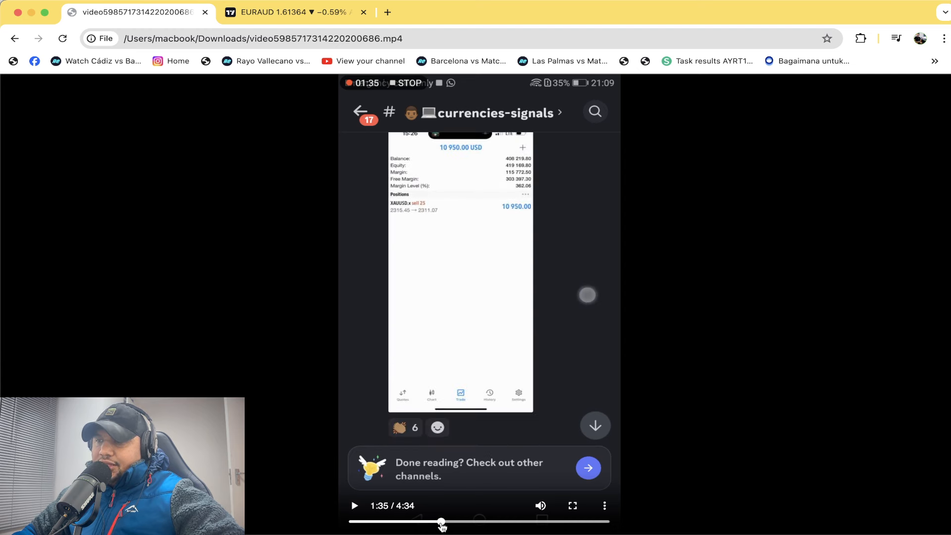
Continue through the May 14 Gold, DXY and Sell GBPJPY posts to the final Buy EURAUD post, returning to TradingView
{"action": "left_click_drag", "start_coordinate": [442, 521], "coordinate": [428, 521]}
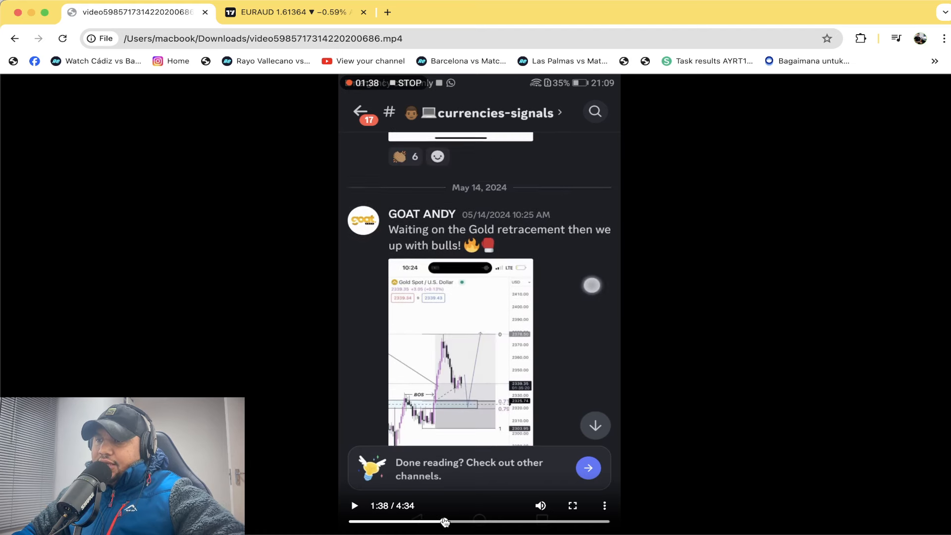
{"action": "left_click_drag", "start_coordinate": [445, 522], "coordinate": [466, 522]}
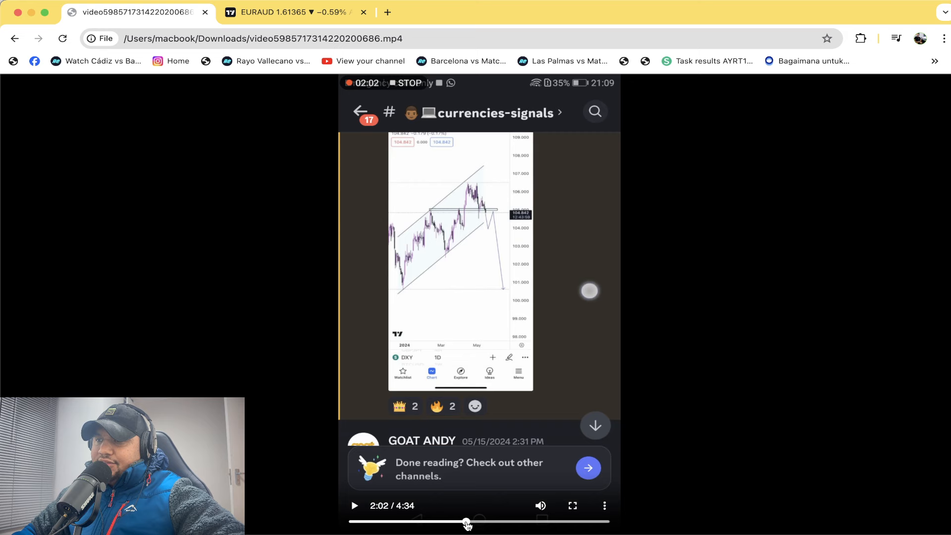
{"action": "left_click_drag", "start_coordinate": [466, 520], "coordinate": [493, 520]}
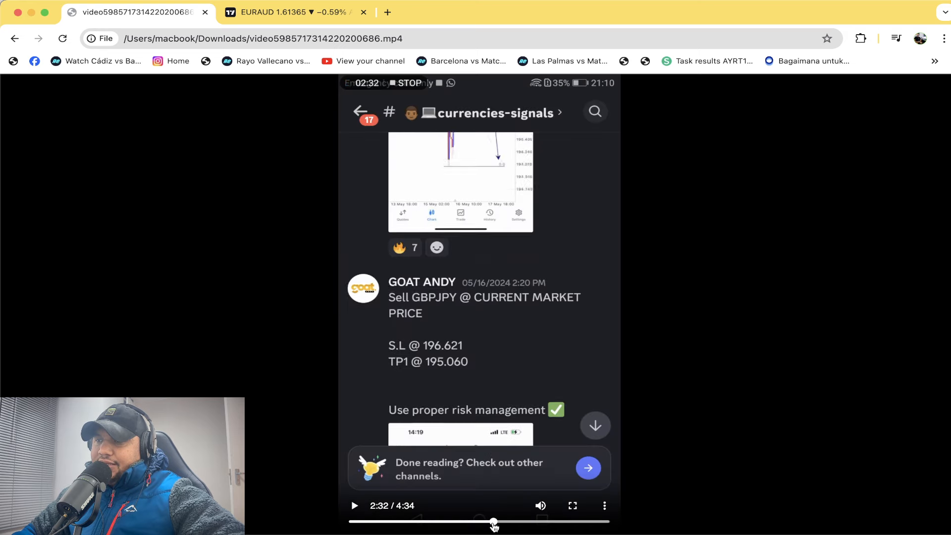
{"action": "left_click_drag", "start_coordinate": [493, 522], "coordinate": [563, 522]}
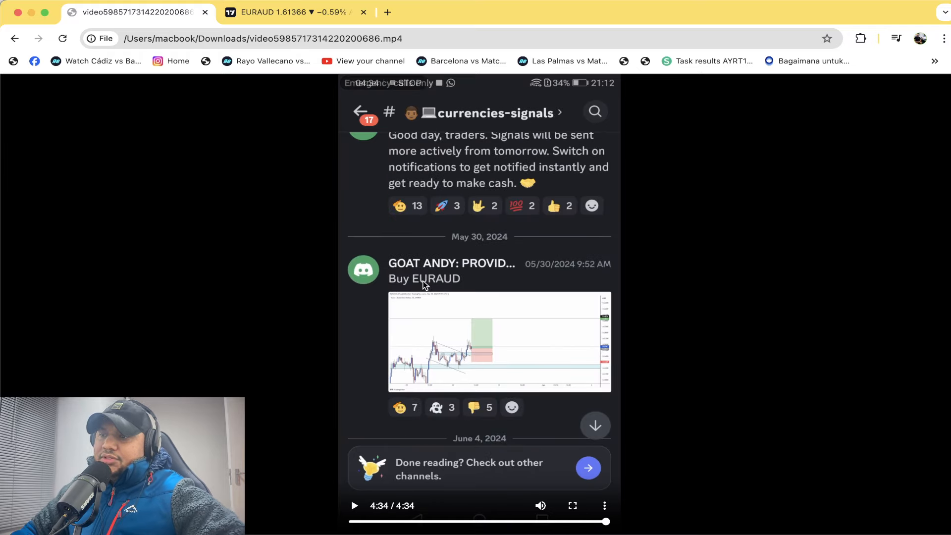
{"action": "left_click", "coordinate": [285, 12]}
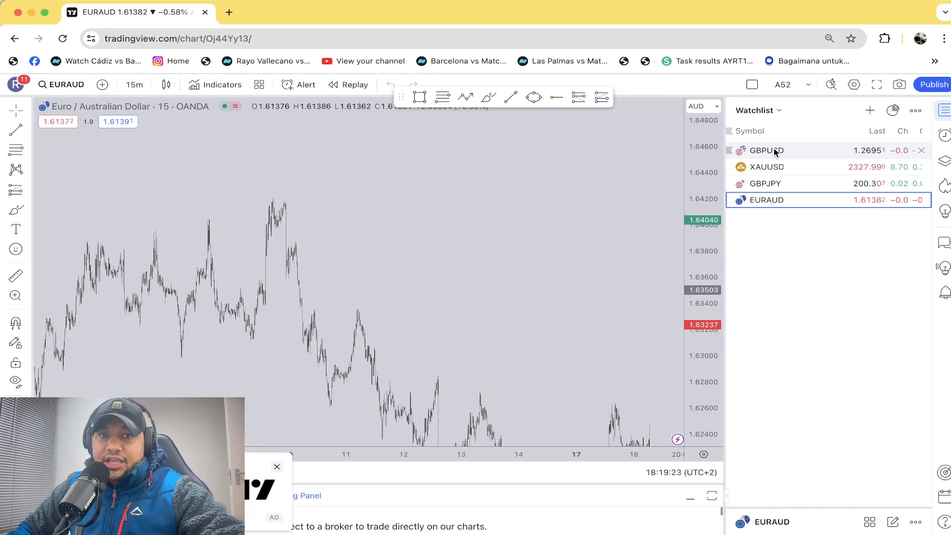
View the GBPUSD position box from the watchlist, then select GBPJPY
{"action": "left_click", "coordinate": [766, 150]}
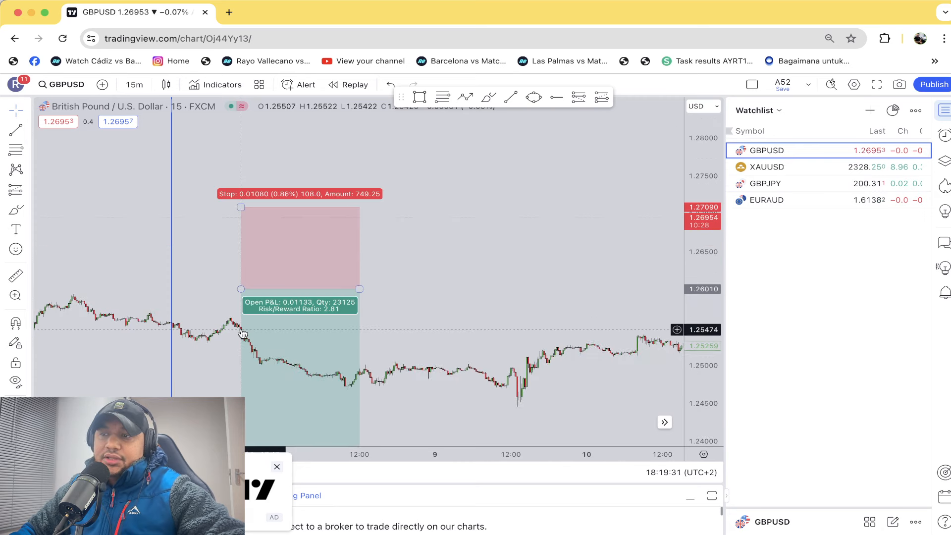
{"action": "left_click", "coordinate": [764, 183]}
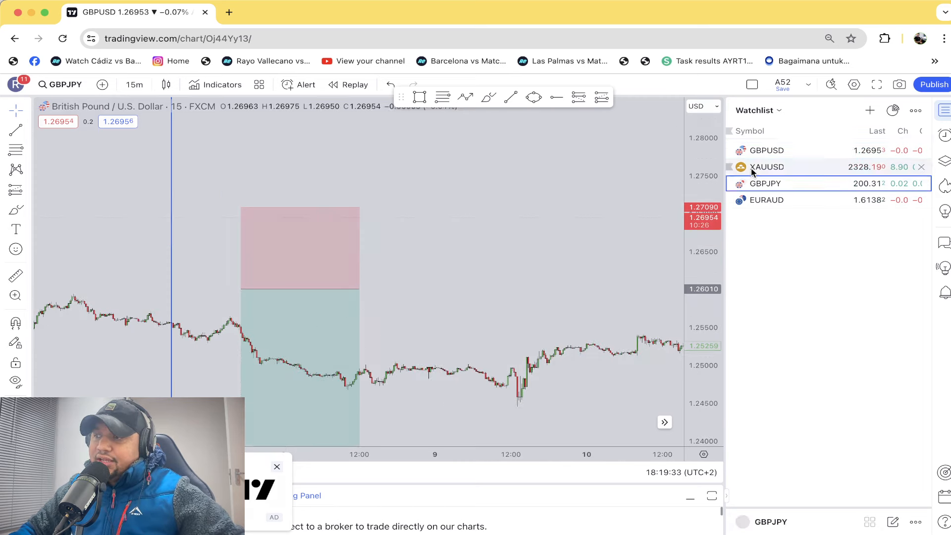
Cycle the watchlist through XAUUSD and GBPJPY position boxes, ending on EURAUD
{"action": "left_click", "coordinate": [765, 166]}
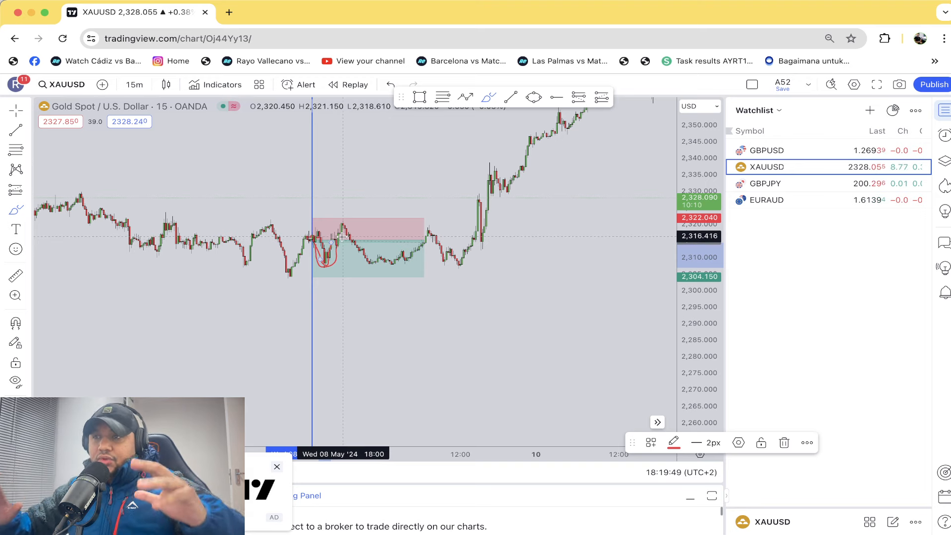
{"action": "left_click", "coordinate": [766, 183]}
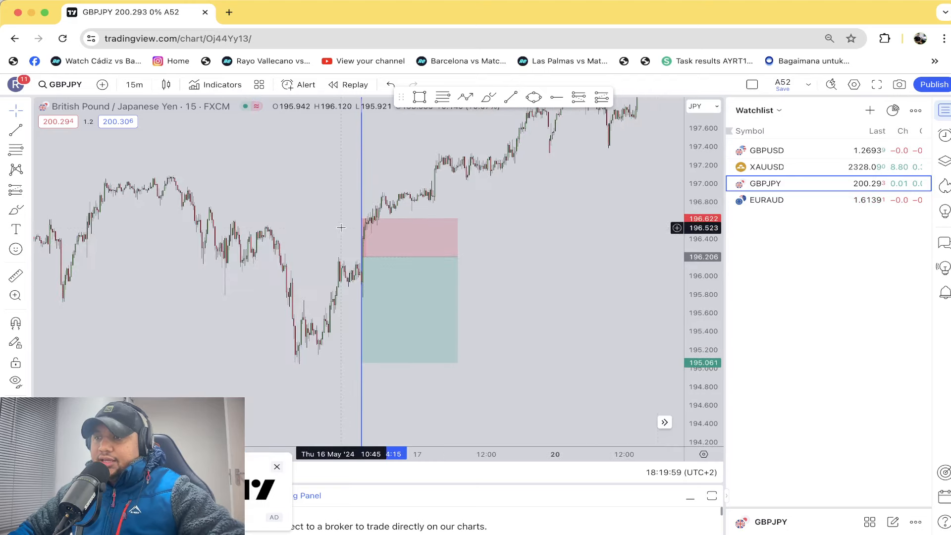
{"action": "left_click", "coordinate": [765, 199]}
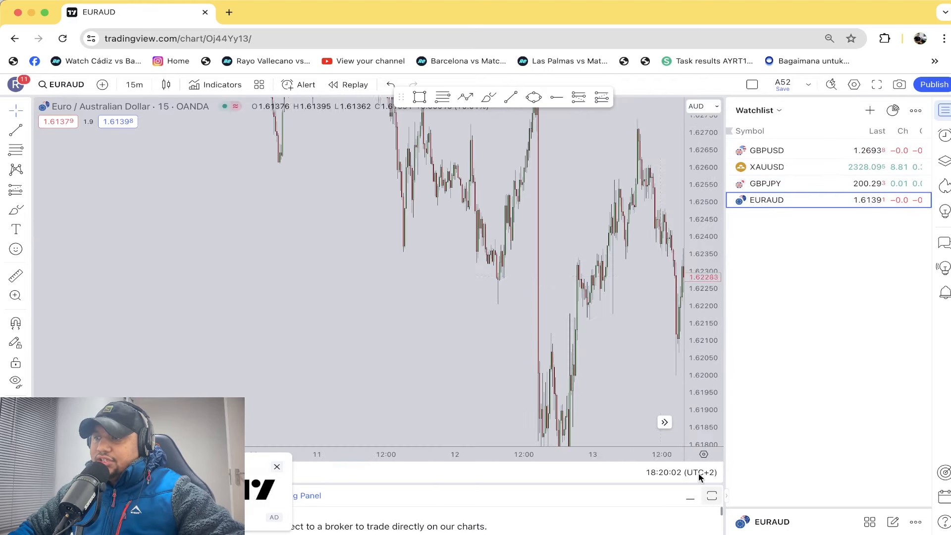